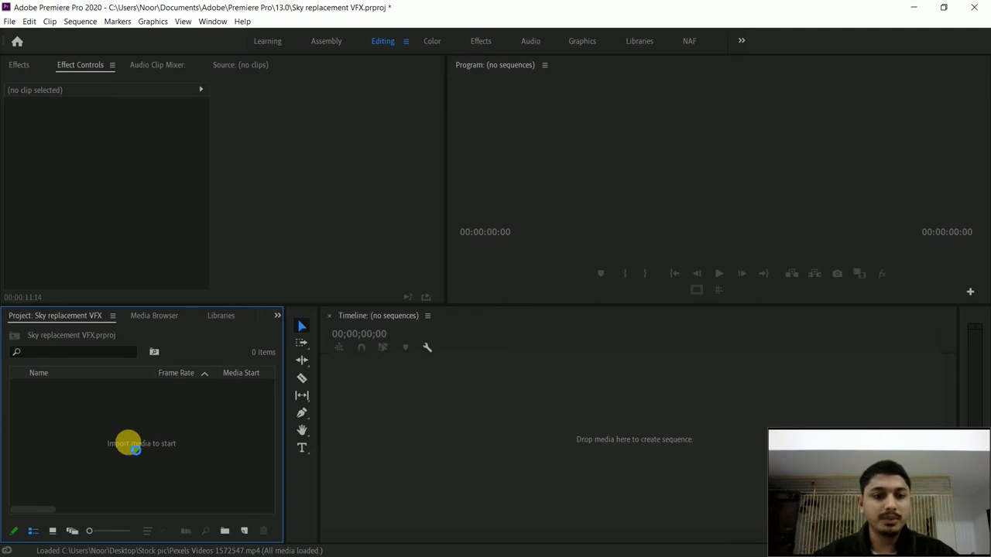
Pick the Pexels desert road video and a sky image from Stock pic for import
double_click(141, 443)
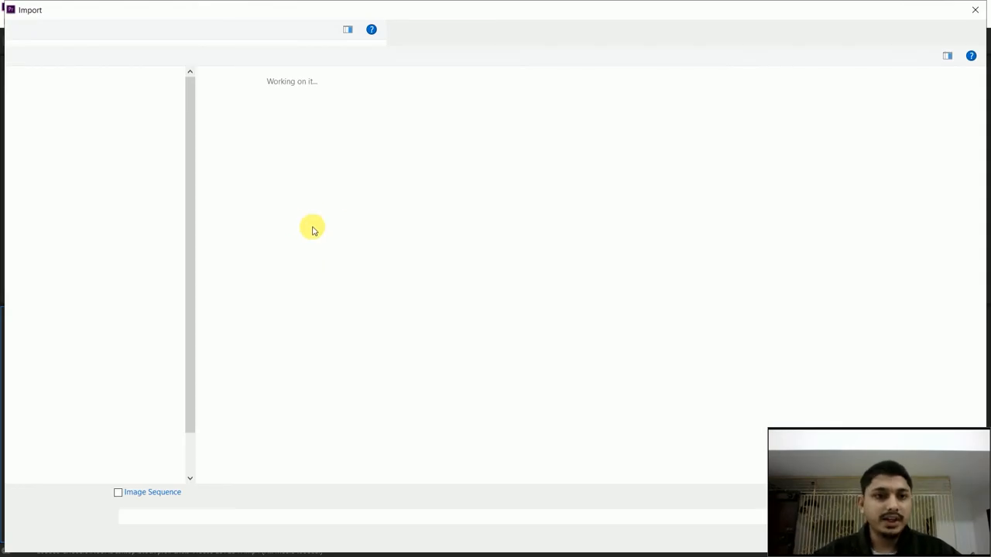
click(58, 440)
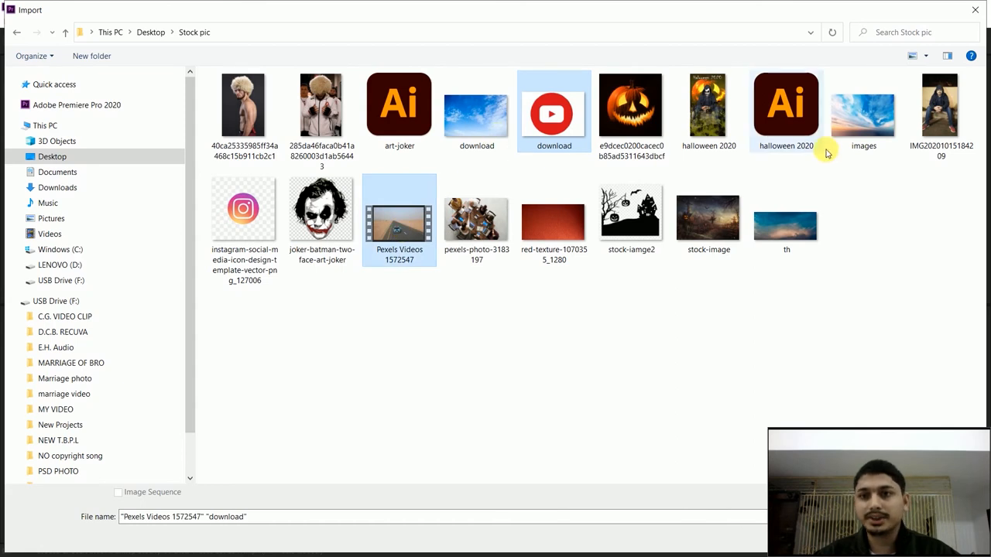
mouse_move(476, 108)
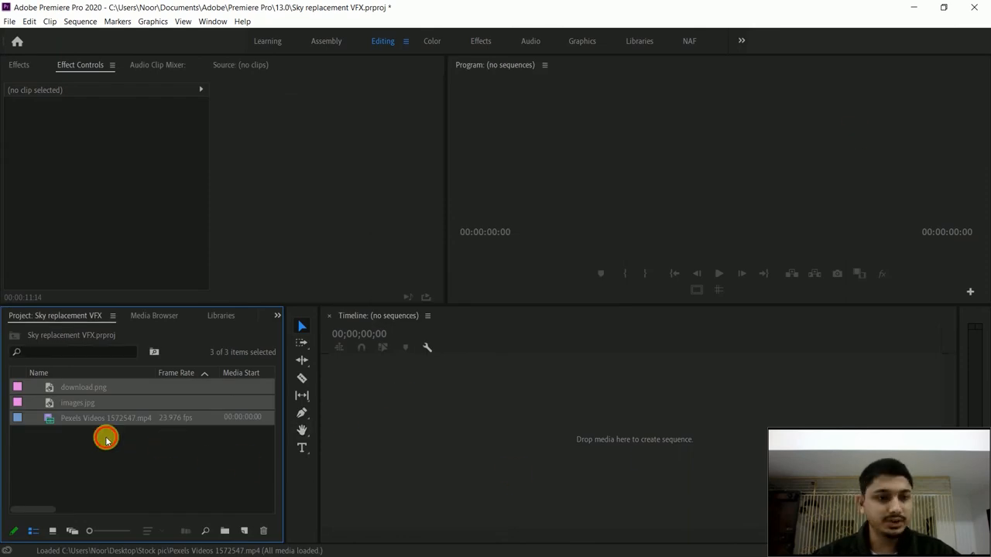
Select the road video for the sequence and preview the images.jpg sky image
click(106, 417)
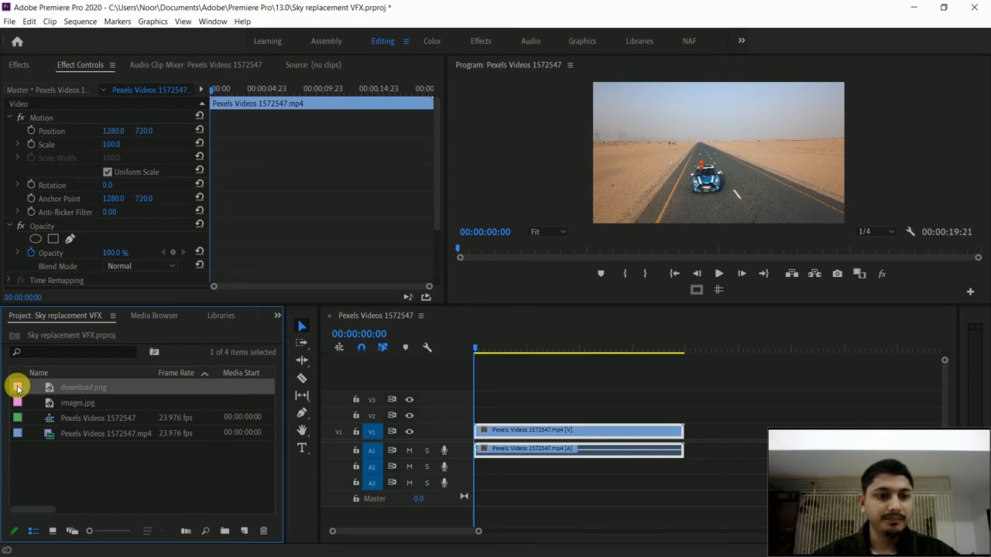
double_click(78, 402)
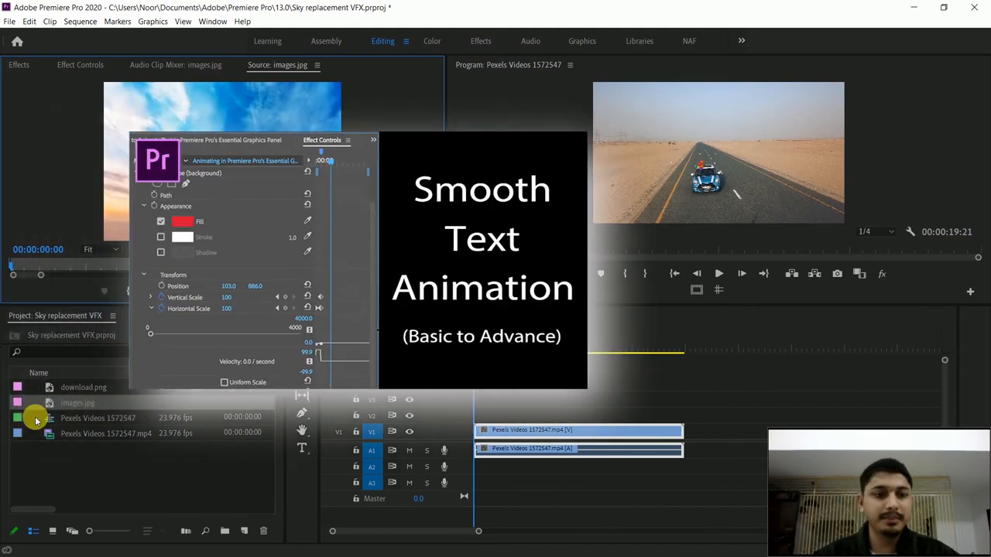
mouse_move(484, 412)
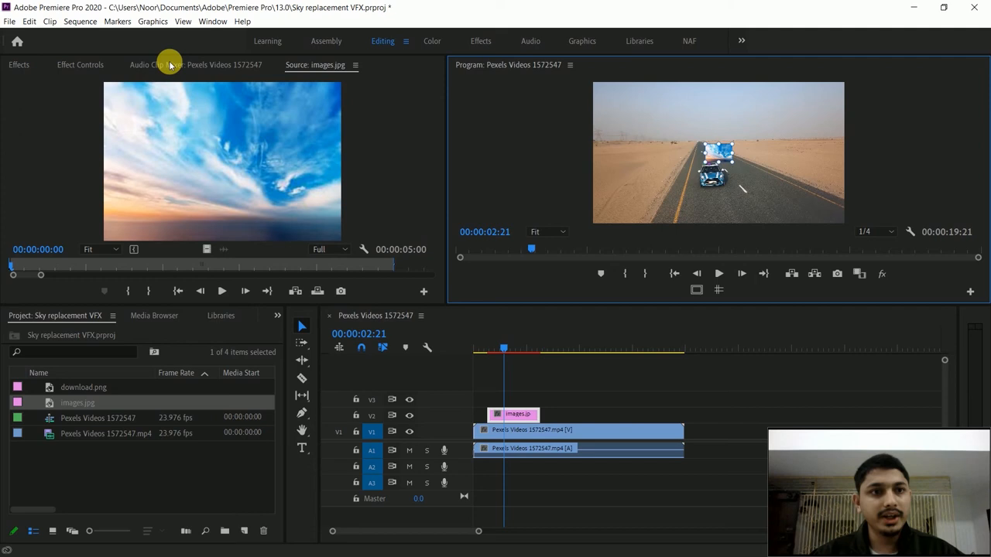
Scrub the road clip for a cut point and trim its end to about 13:05
click(79, 64)
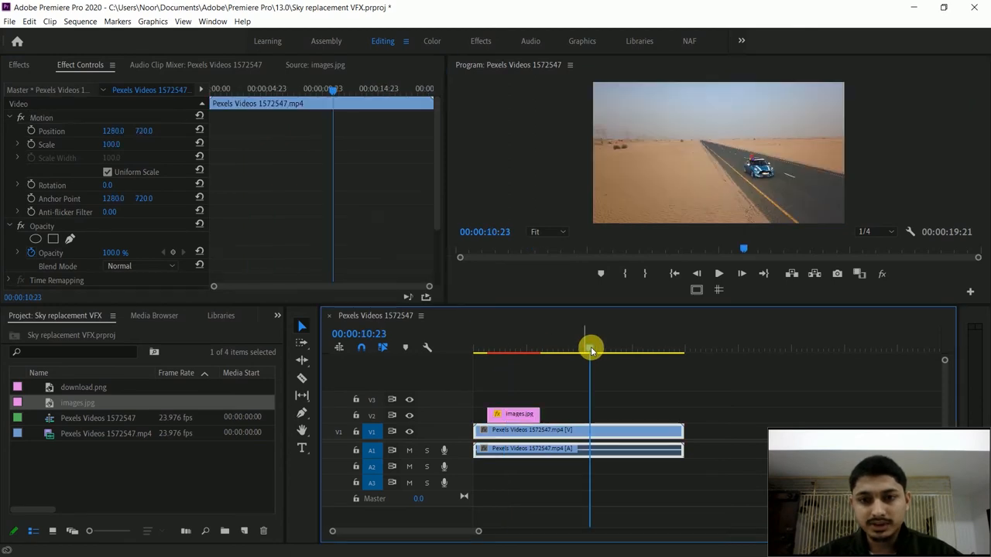
drag(590, 349, 617, 349)
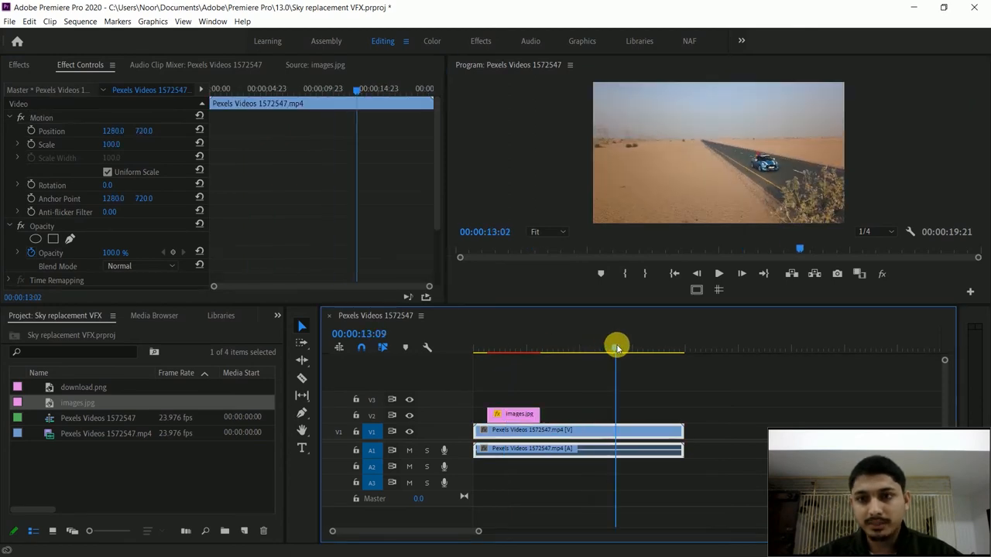
right_click(615, 348)
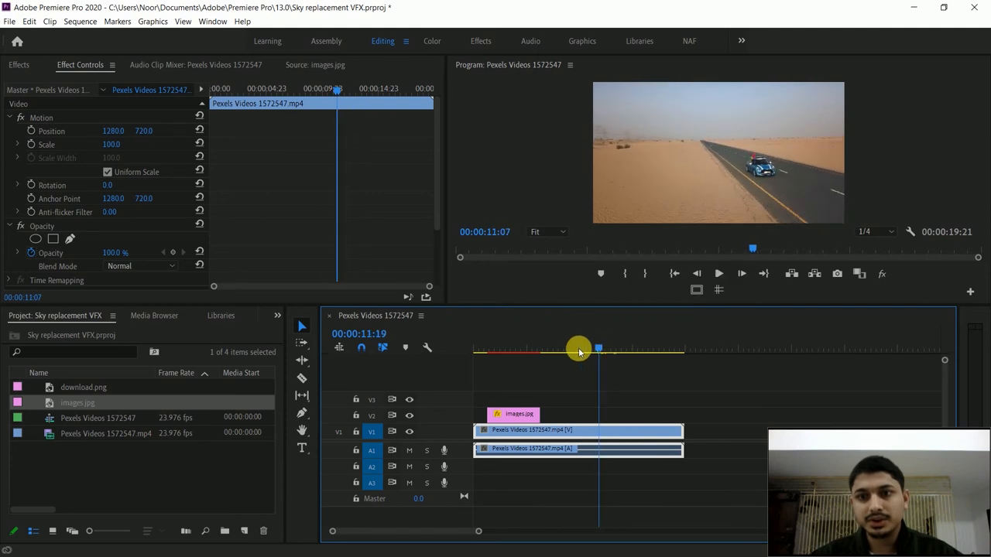
drag(579, 349, 608, 349)
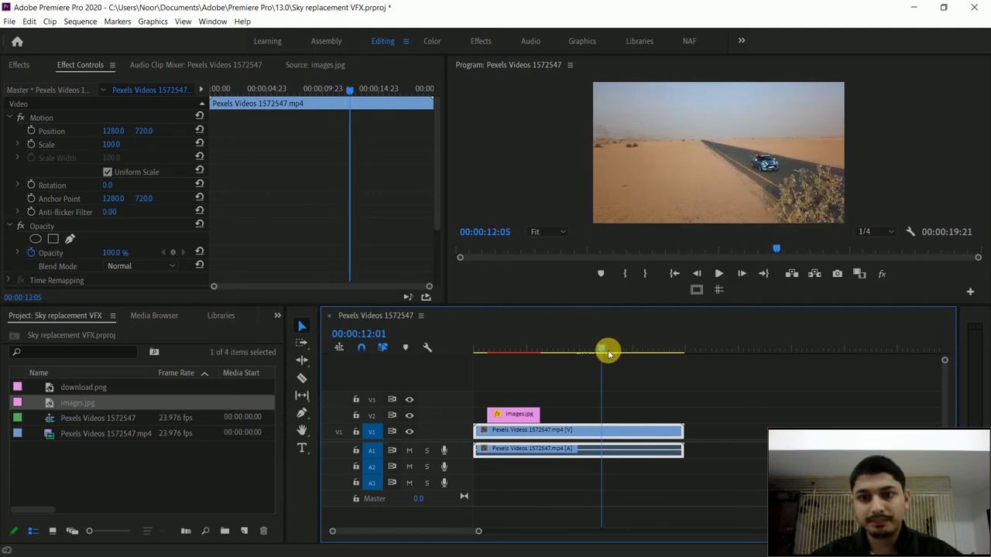
drag(608, 350, 614, 350)
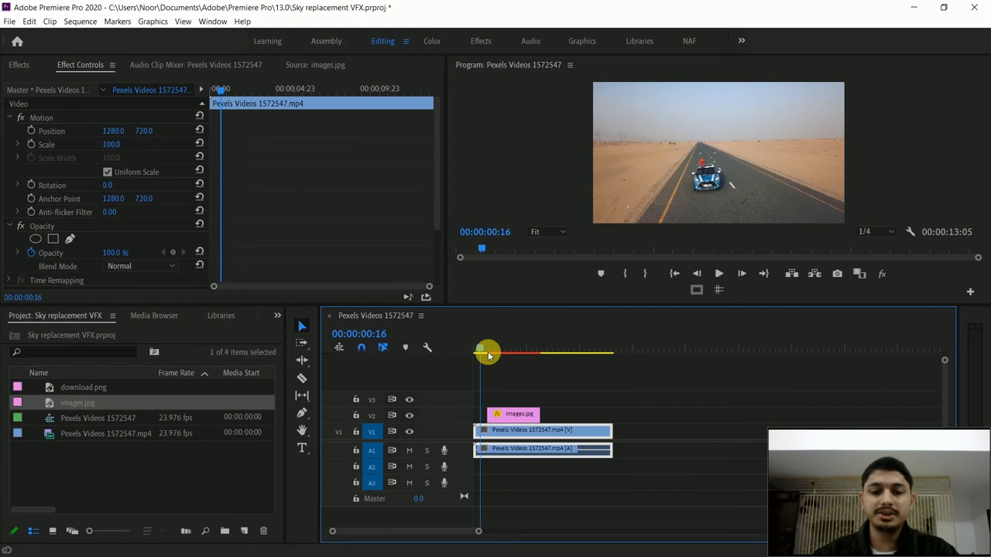
Move images.jpg to the start, set preview resolution 1/8, and extend it to the video's end
drag(486, 352, 476, 352)
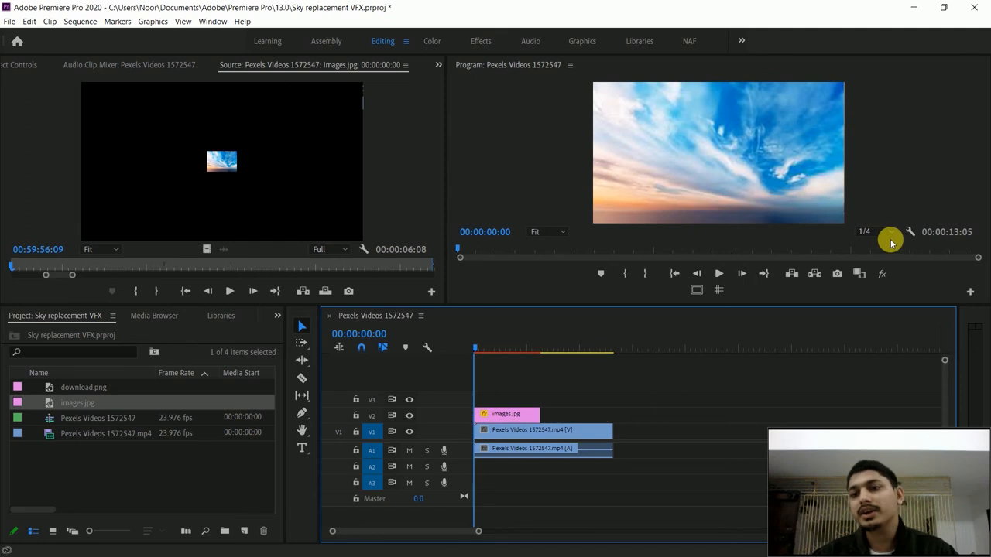
click(864, 232)
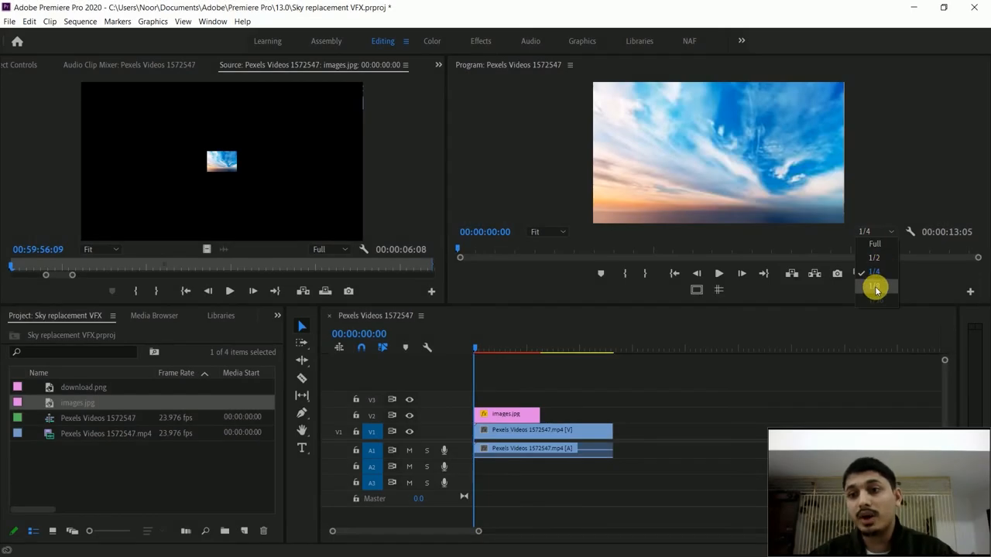
click(874, 287)
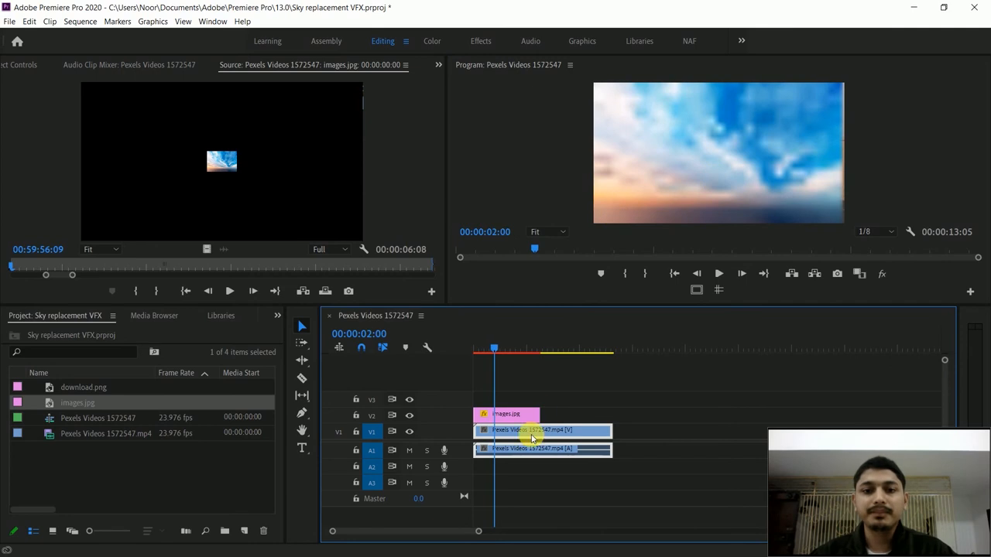
drag(542, 430, 611, 431)
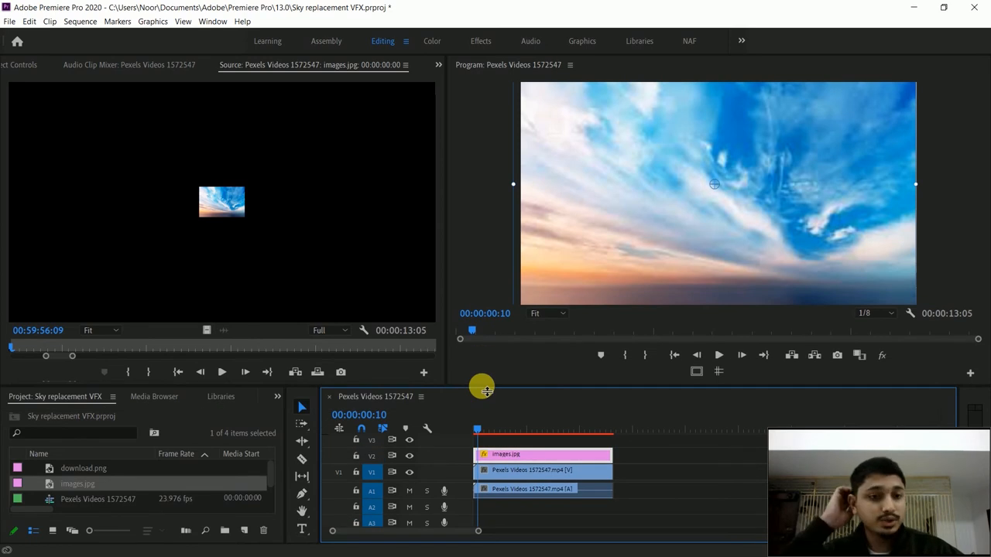
mouse_move(203, 139)
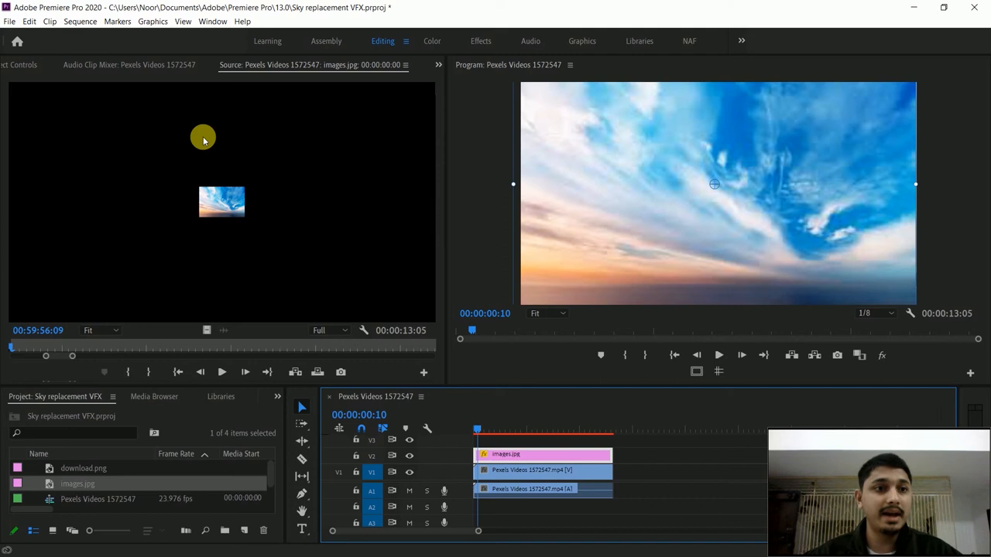
Set the sky image's Opacity blend mode to Multiply after trying Soft Light
click(100, 65)
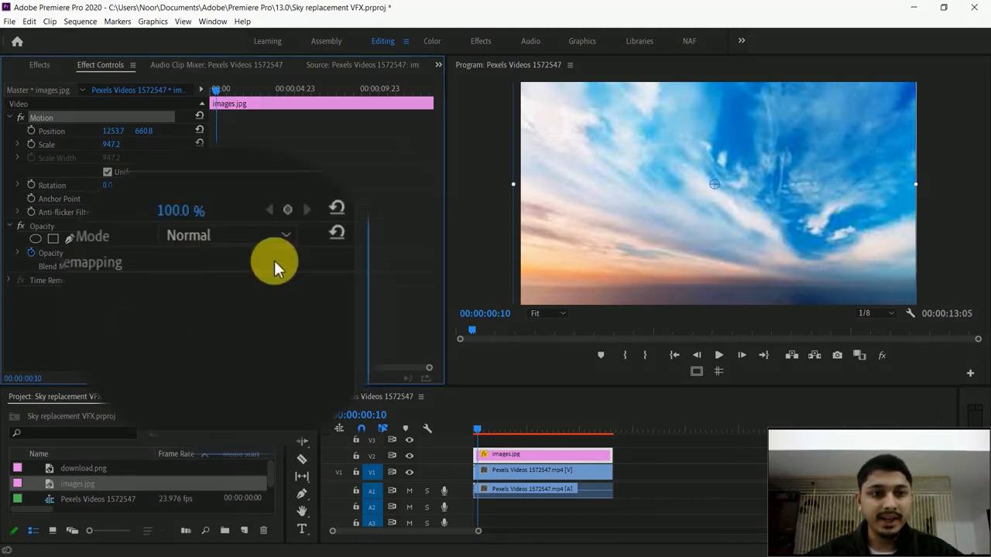
click(225, 235)
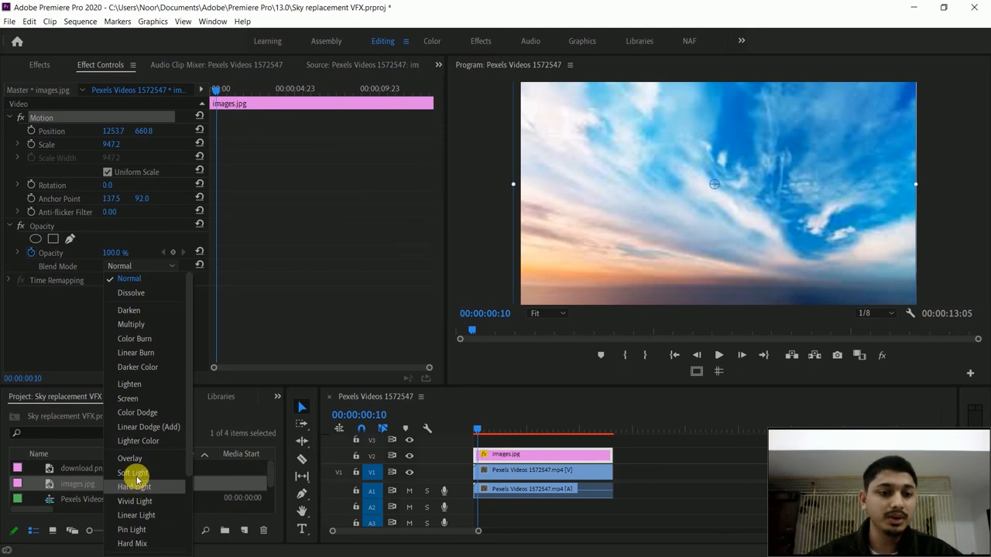
click(133, 473)
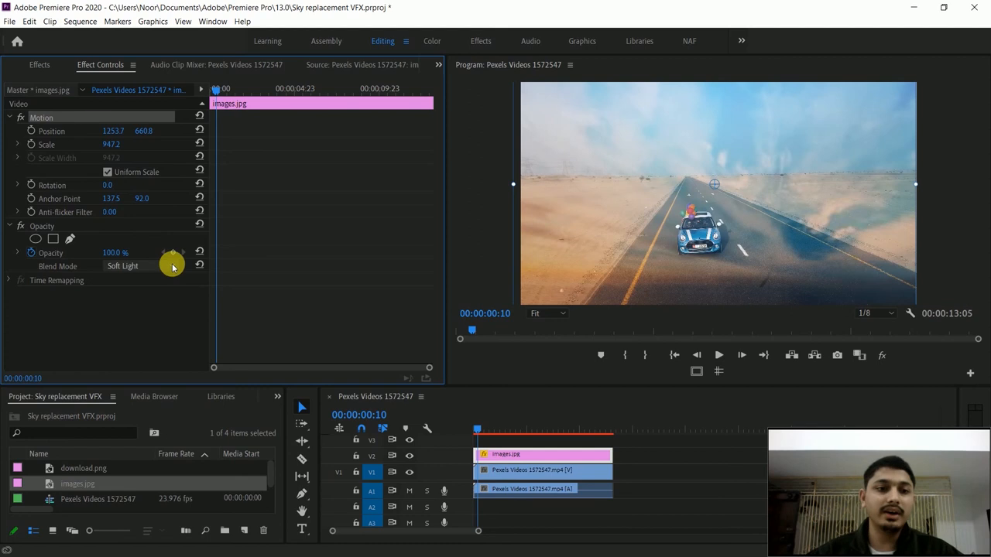
click(143, 267)
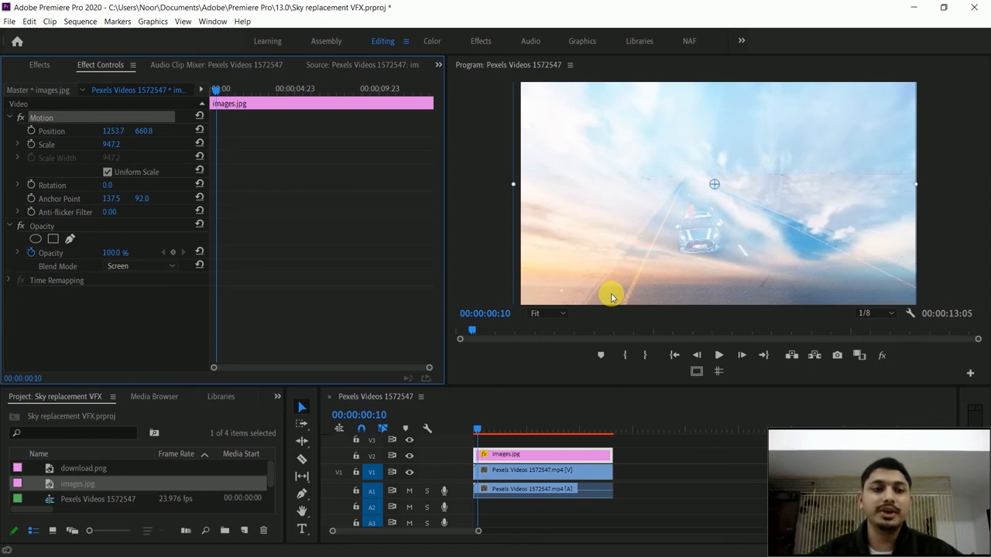
click(140, 266)
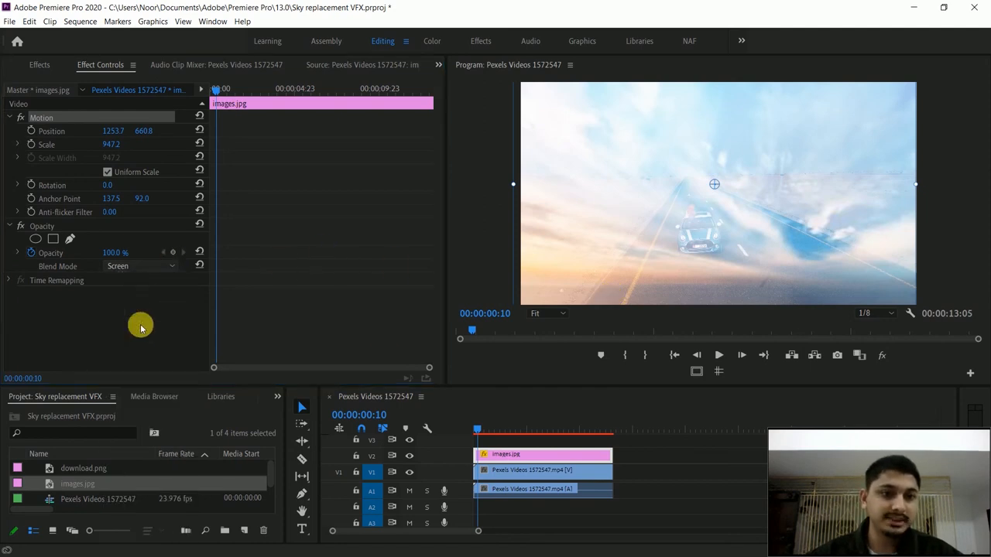
click(140, 265)
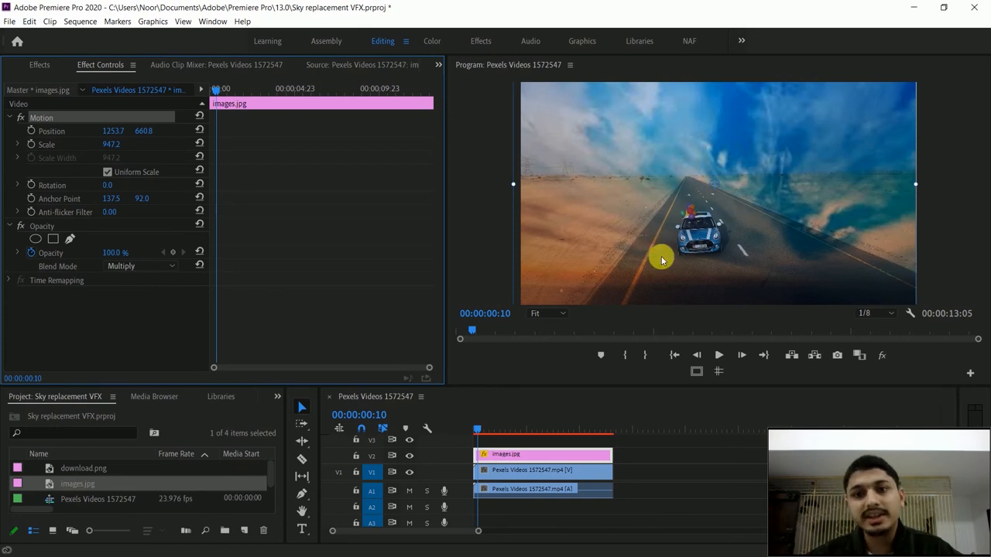
mouse_move(728, 228)
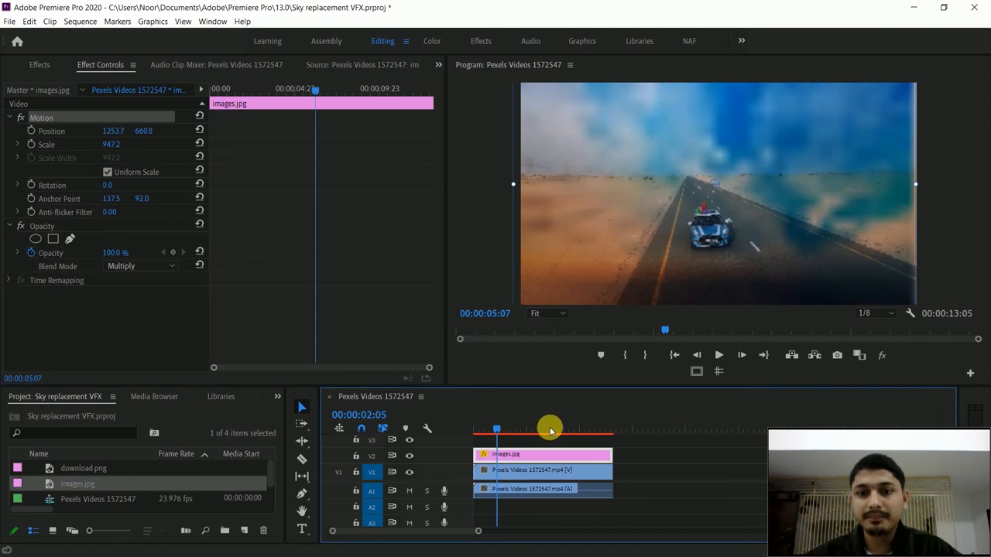
Drag the mask handle to raise the sky image's Mask Expansion to about 8.7
drag(496, 429, 569, 428)
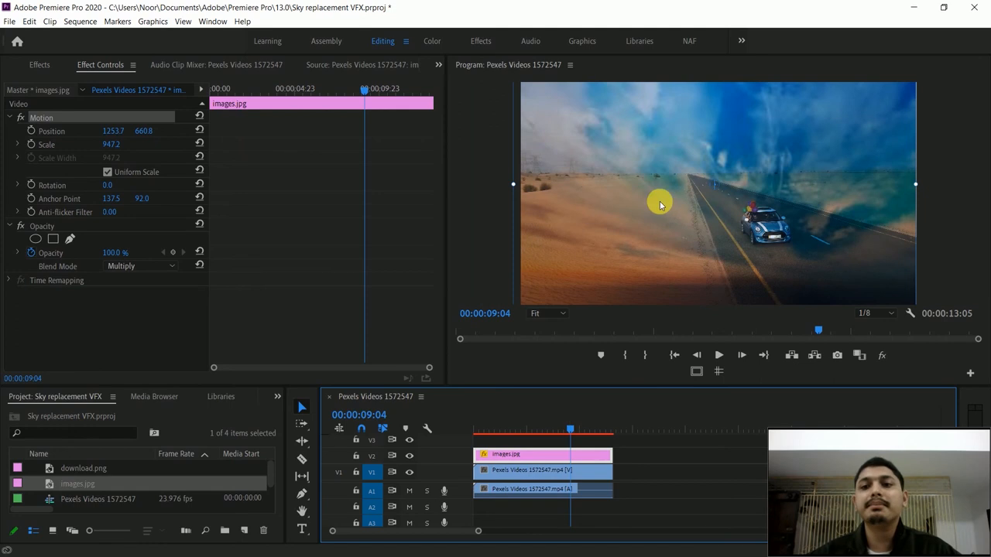
mouse_move(650, 238)
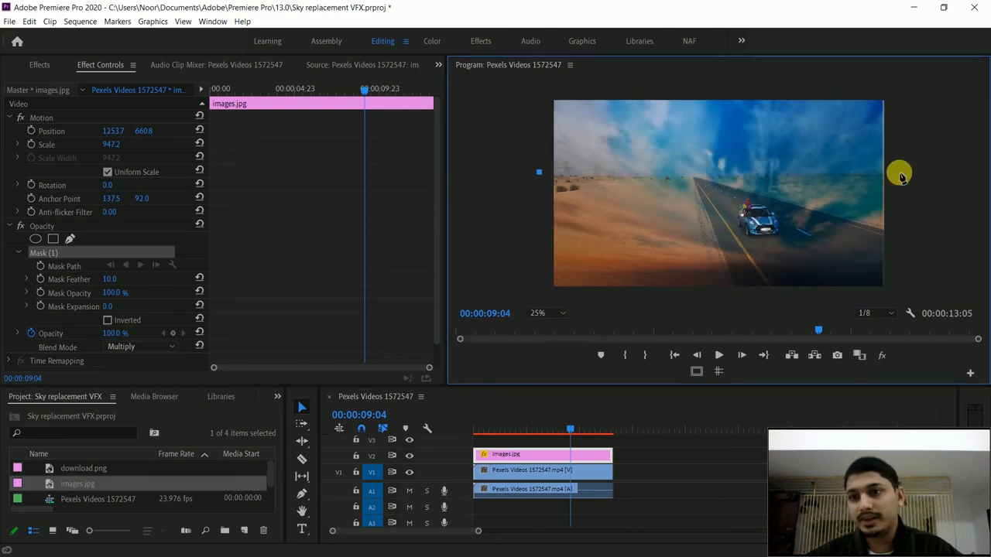
mouse_move(907, 99)
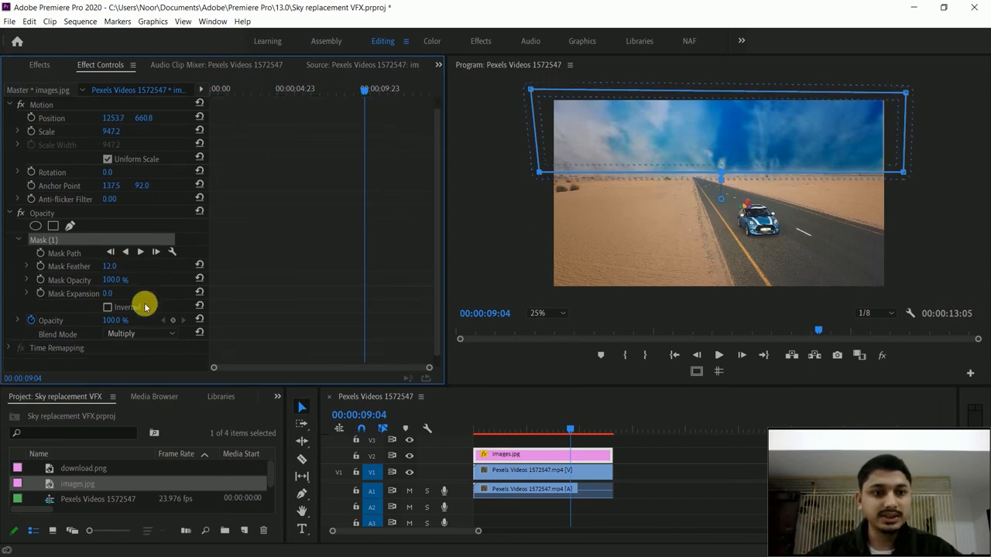
mouse_move(85, 281)
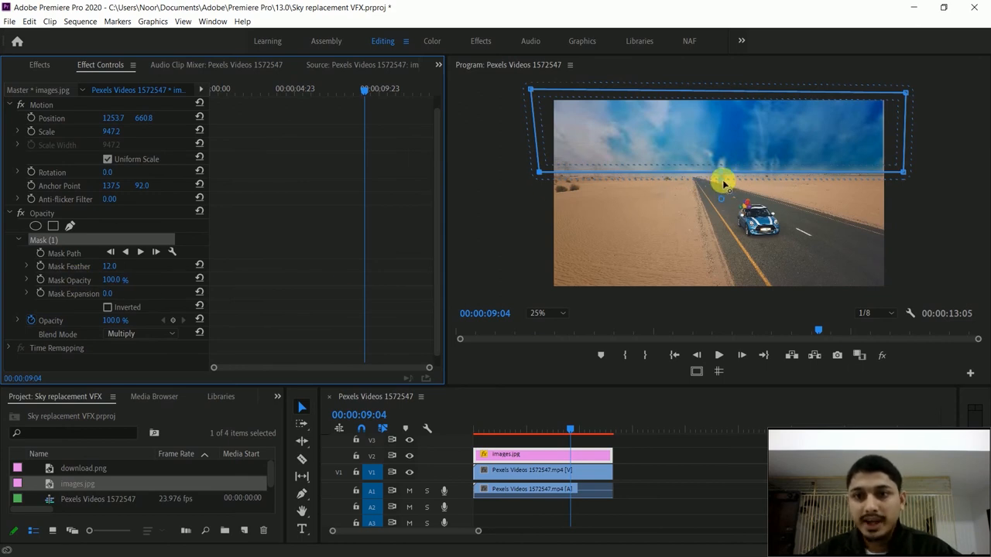
drag(724, 178, 724, 204)
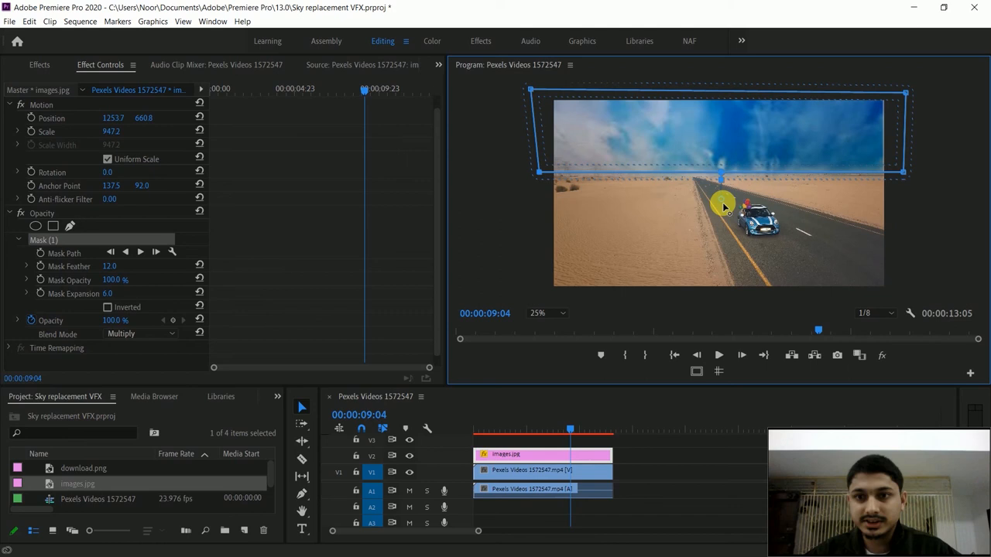
drag(723, 204, 700, 194)
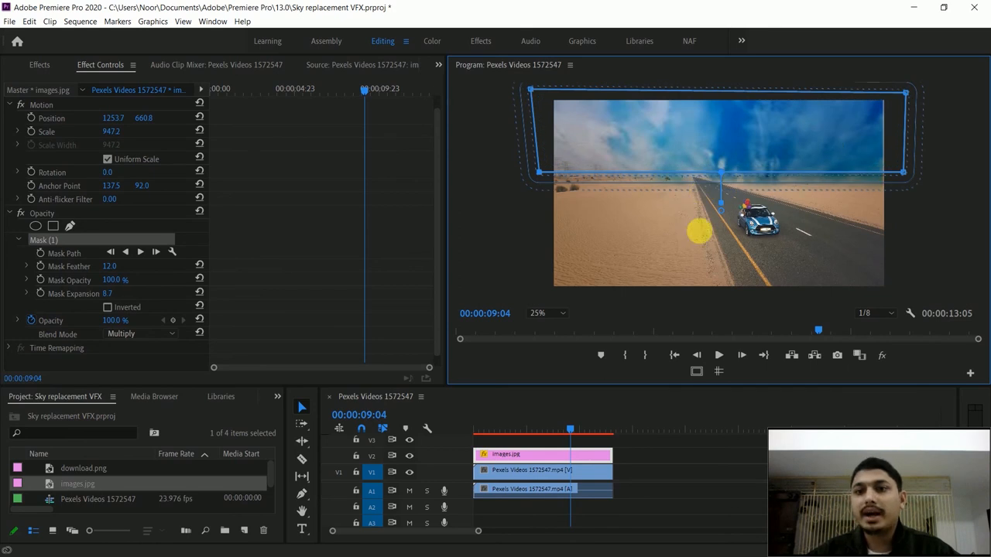
drag(696, 232, 719, 198)
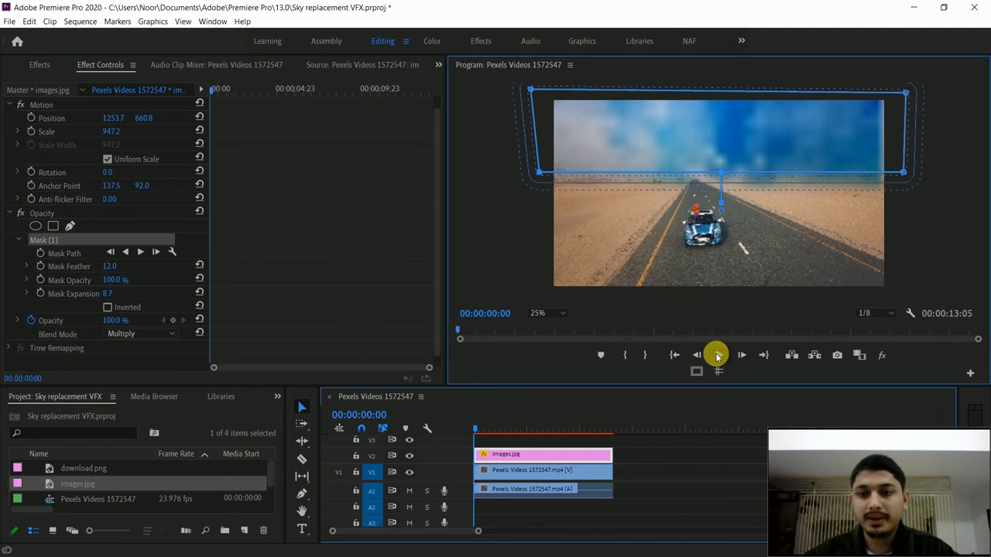
Play the sky composite in the Program Monitor, then stop playback
click(715, 354)
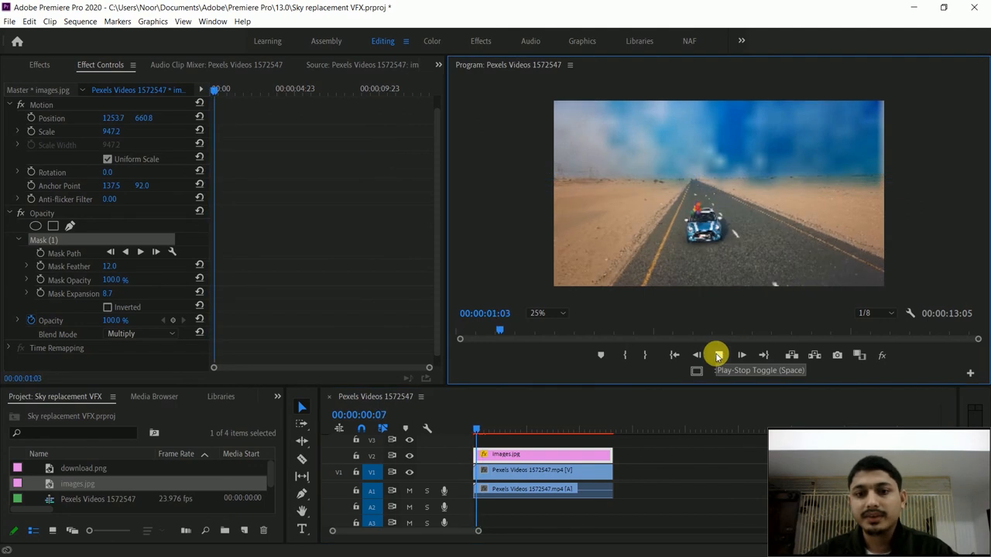
click(716, 355)
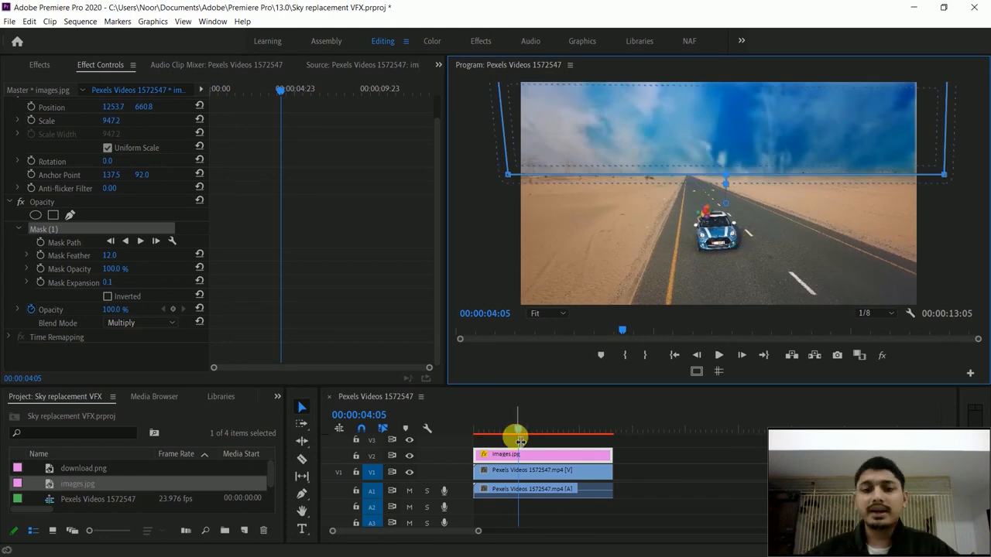
Scrub the composite and settle the playhead at about 00:00:09:03 for a Scale keyframe
drag(515, 430, 565, 430)
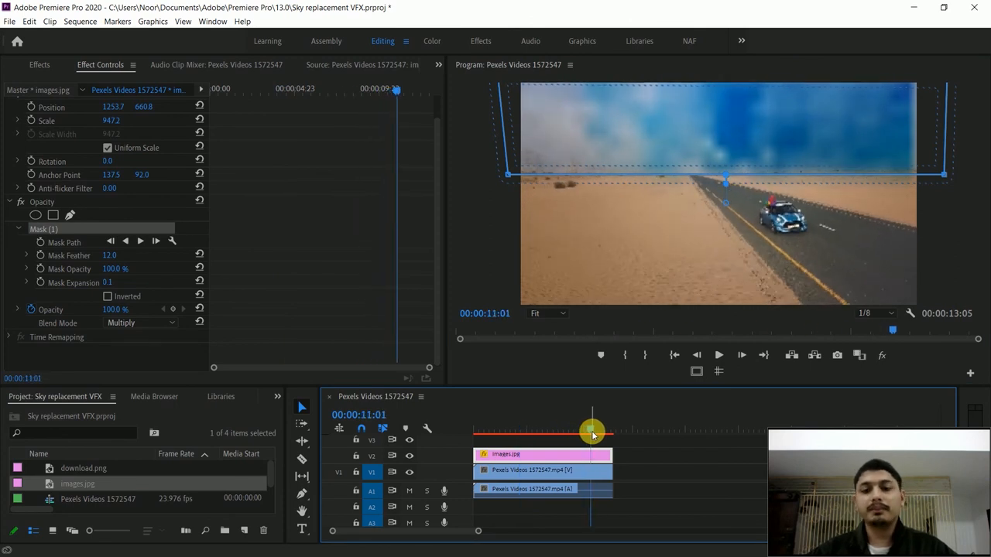
drag(592, 431, 542, 427)
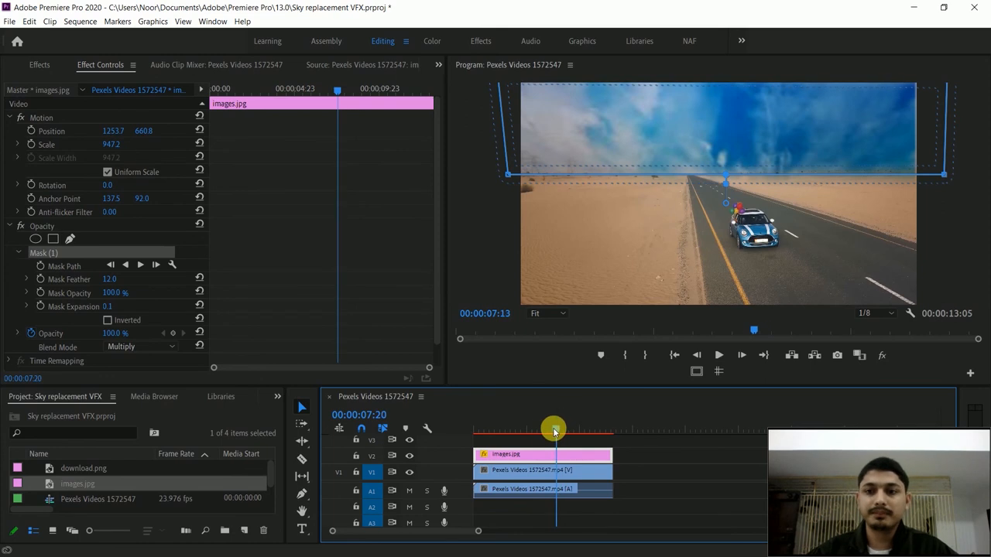
drag(553, 431, 584, 431)
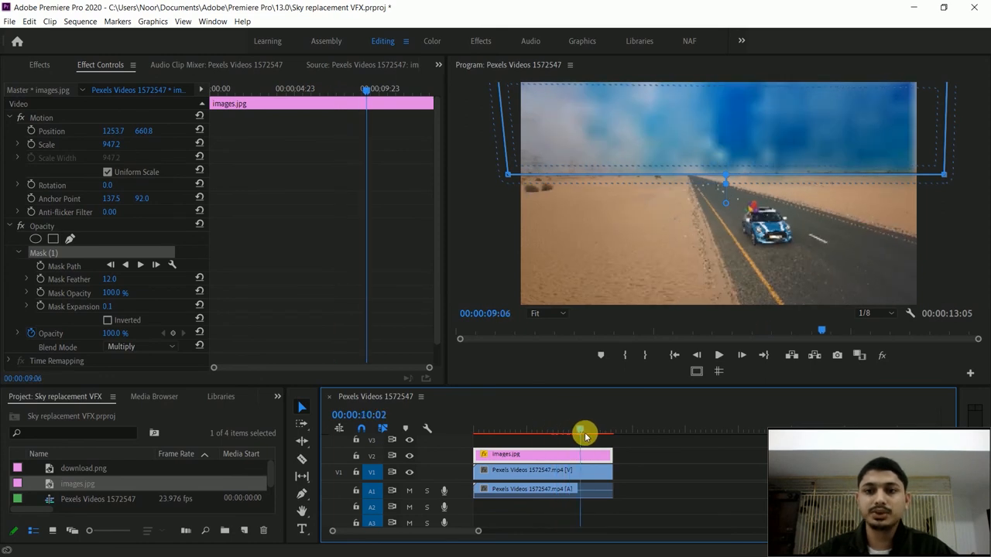
drag(584, 432, 565, 432)
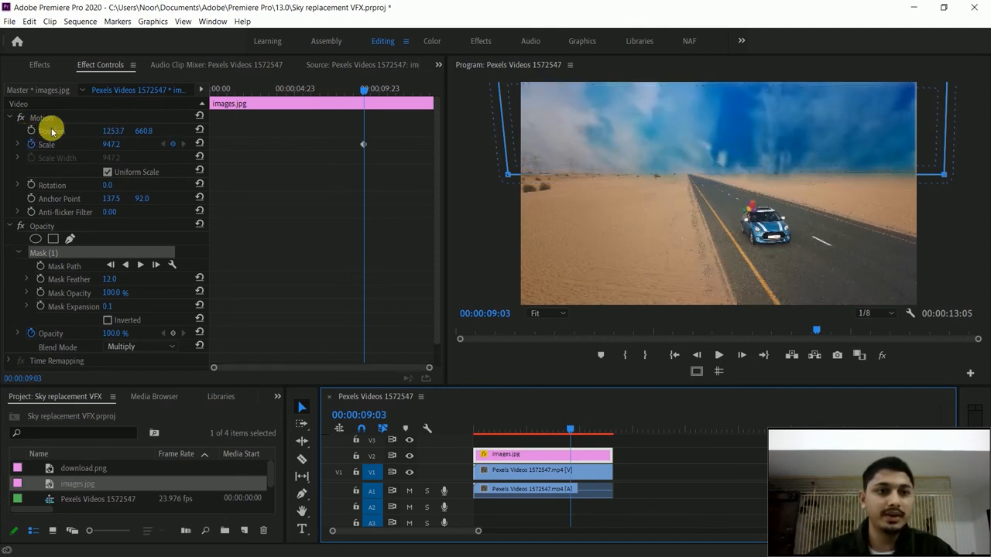
Enable Position keyframing, then at 12:17 set Scale 1050 and Position Y 508.8
click(50, 130)
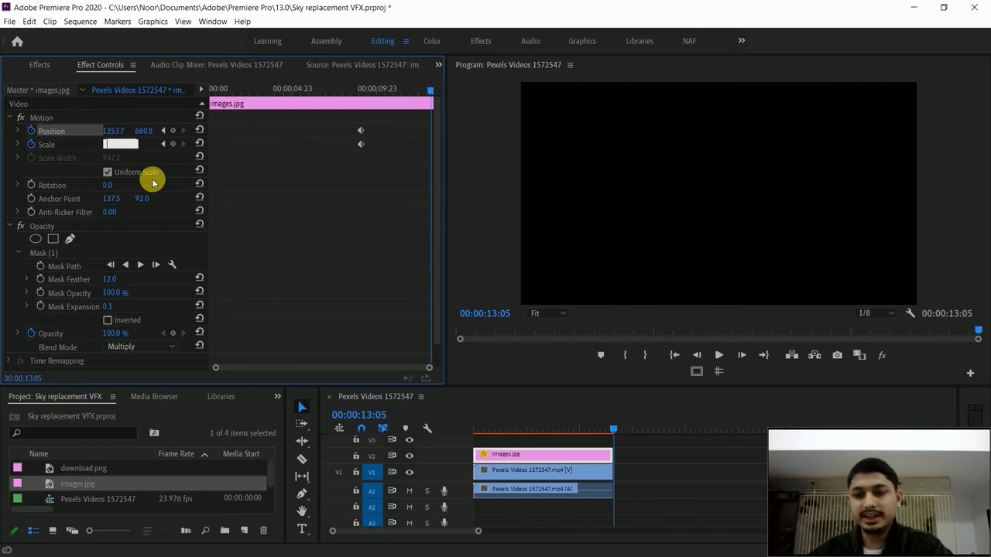
mouse_move(410, 194)
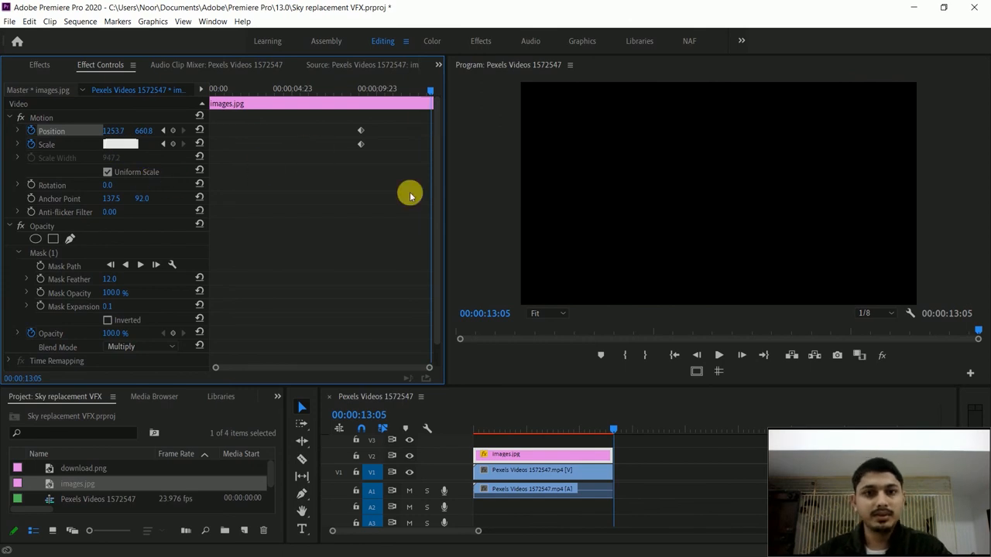
mouse_move(395, 211)
text(1050)
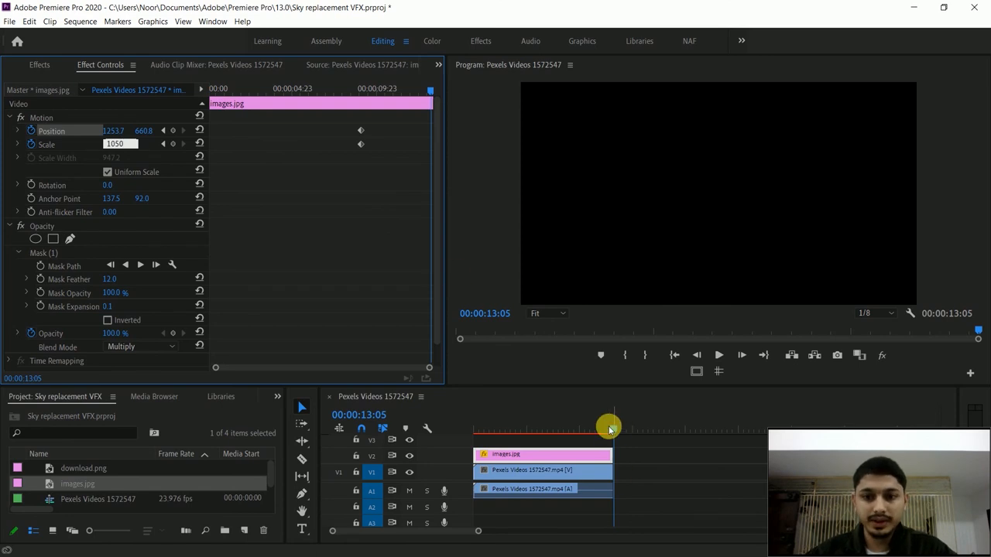
drag(612, 430, 609, 431)
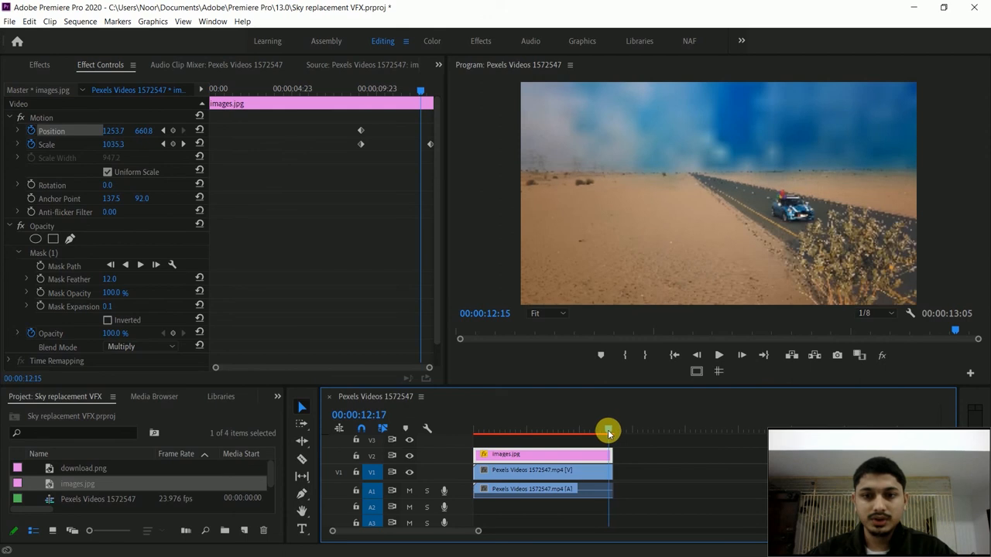
drag(608, 431, 423, 145)
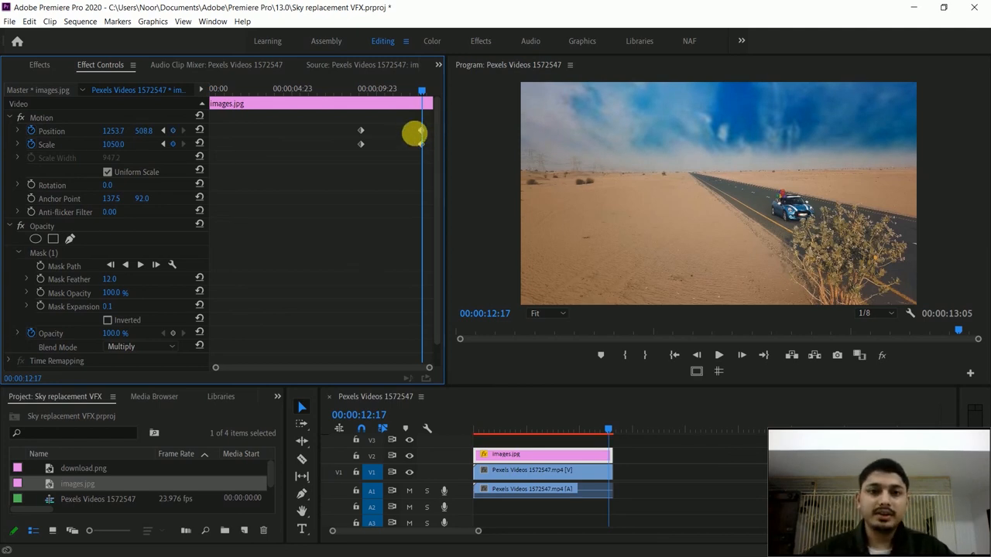
Apply Ease In to the final keyframes and Ease Out to the first keyframes
right_click(414, 133)
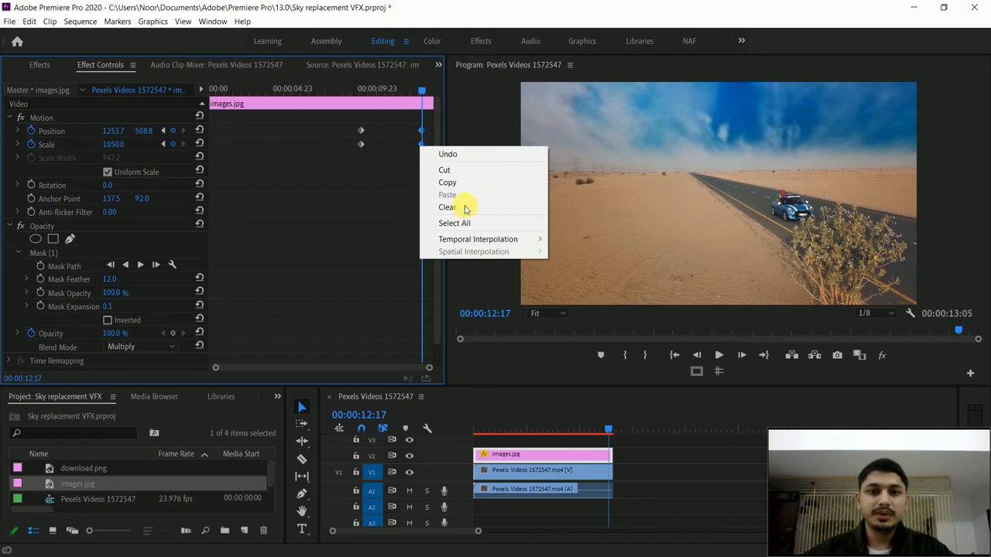
mouse_move(478, 239)
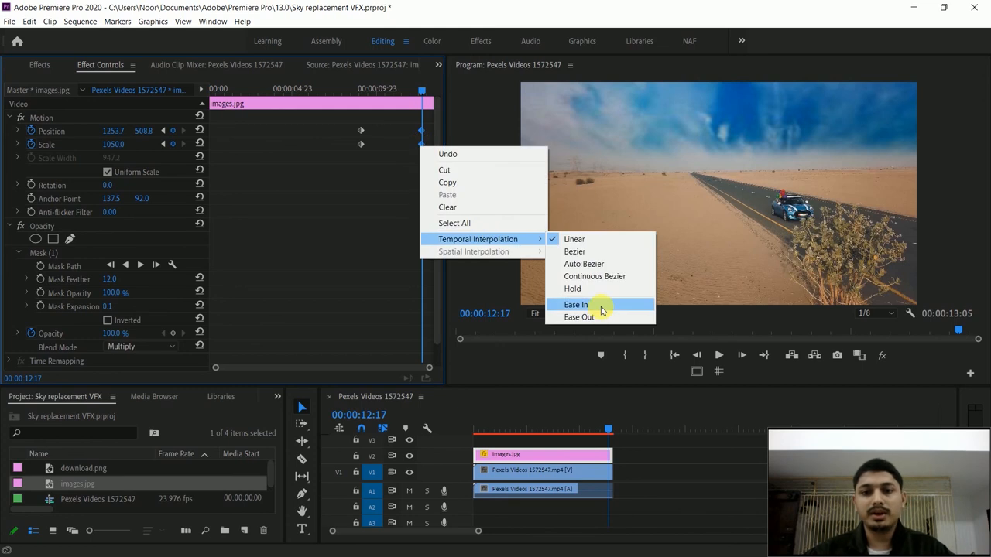
click(576, 304)
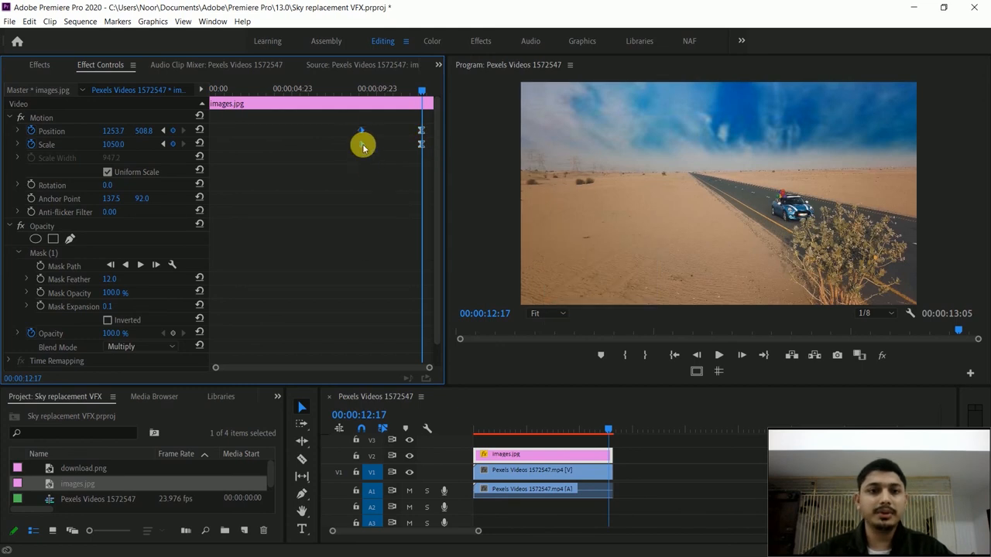
right_click(360, 130)
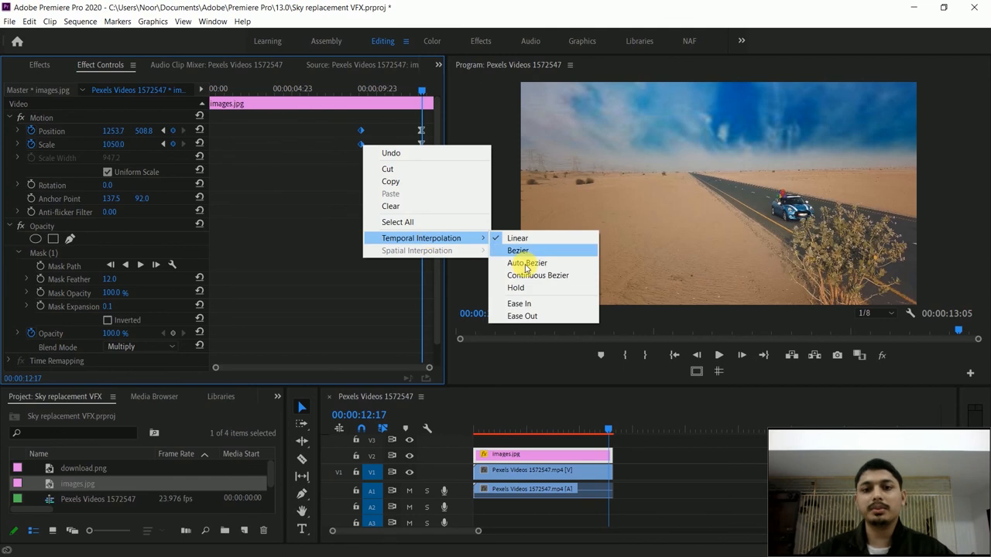
click(518, 250)
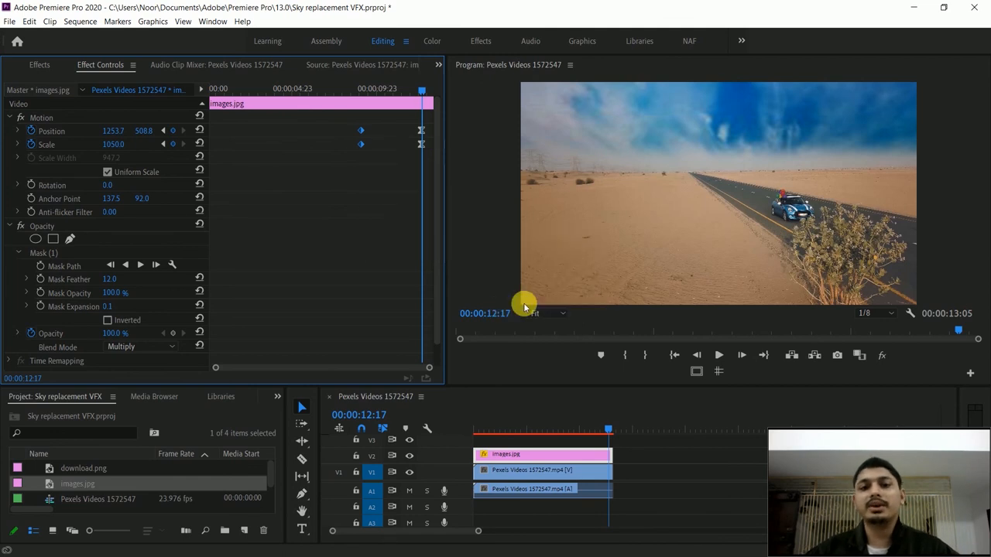
mouse_move(362, 159)
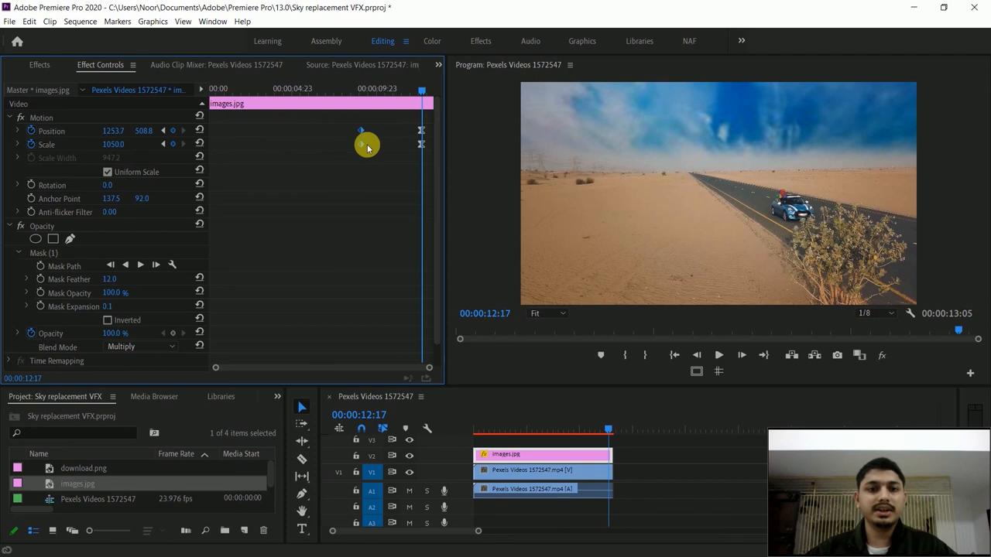
right_click(360, 146)
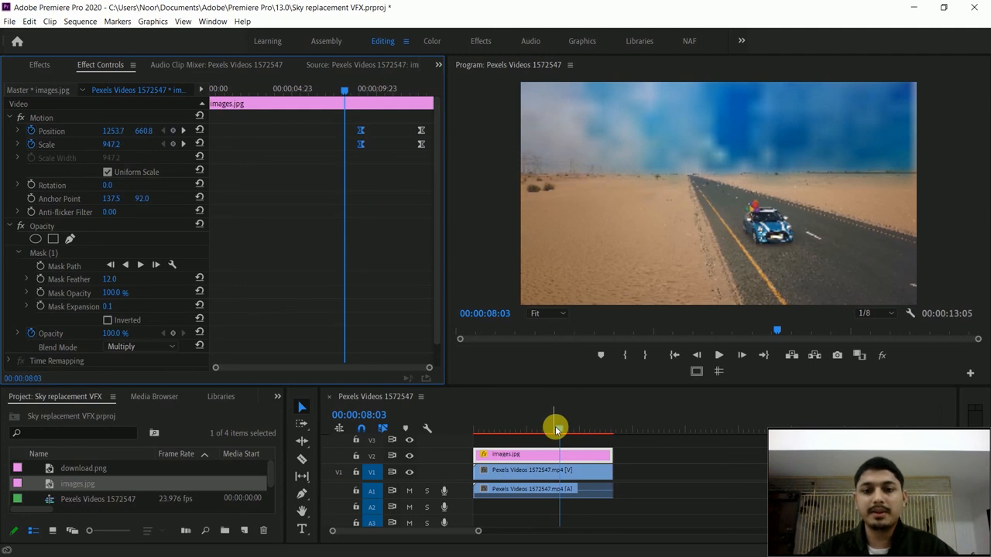
Scrub to 00:00:04:10 to preview the eased sky motion and open the playback resolution dropdown
drag(555, 428, 488, 428)
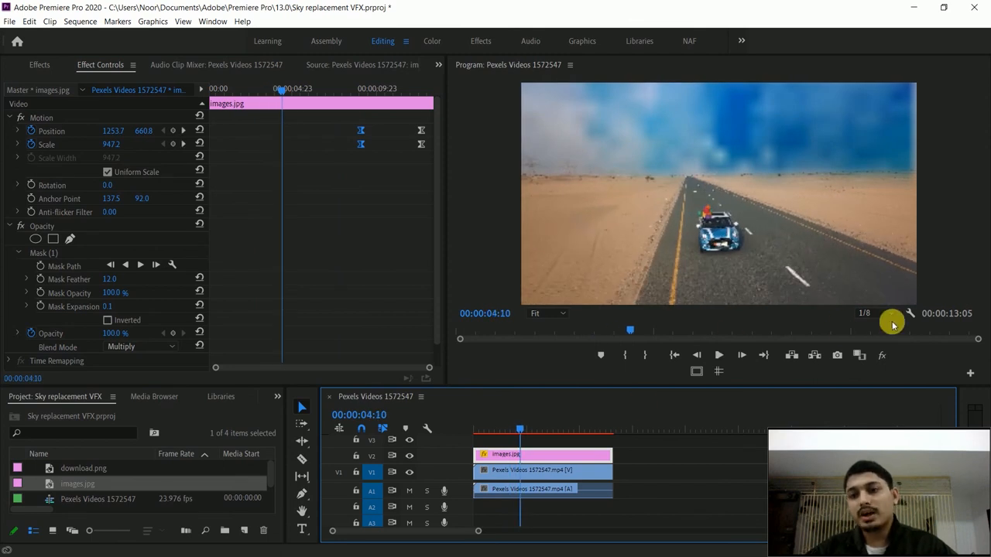
click(891, 312)
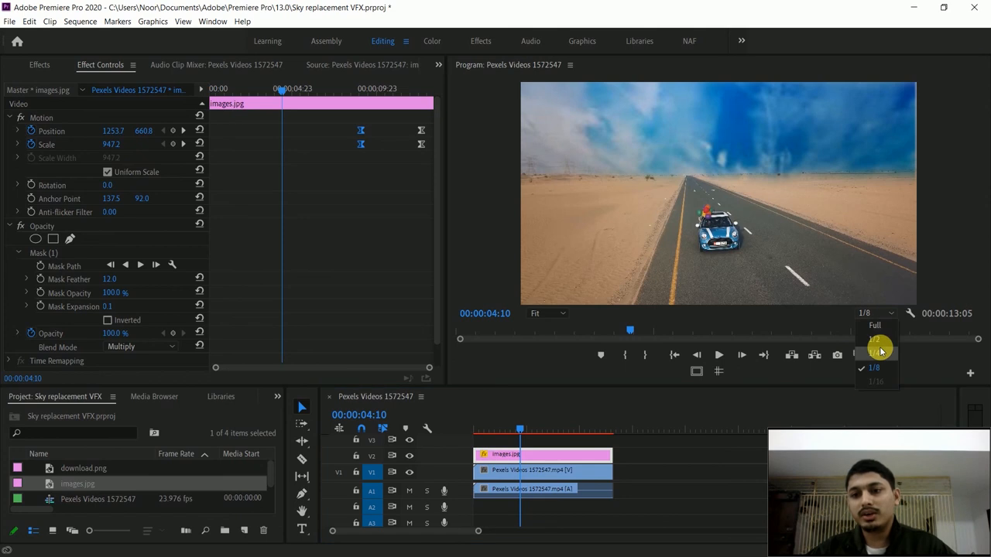